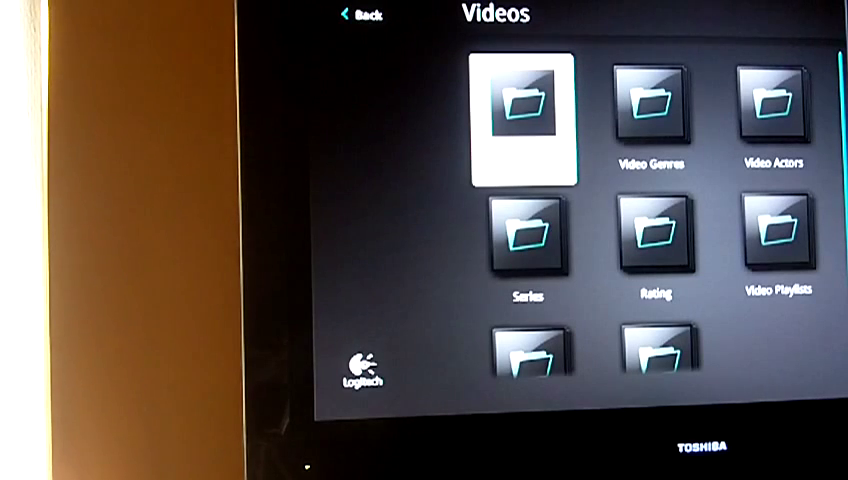
Step: Scroll the Videos grid and open the Folders tile to browse videos by PC folder
{"action": "scroll", "scroll_direction": "down", "scroll_amount": 3}
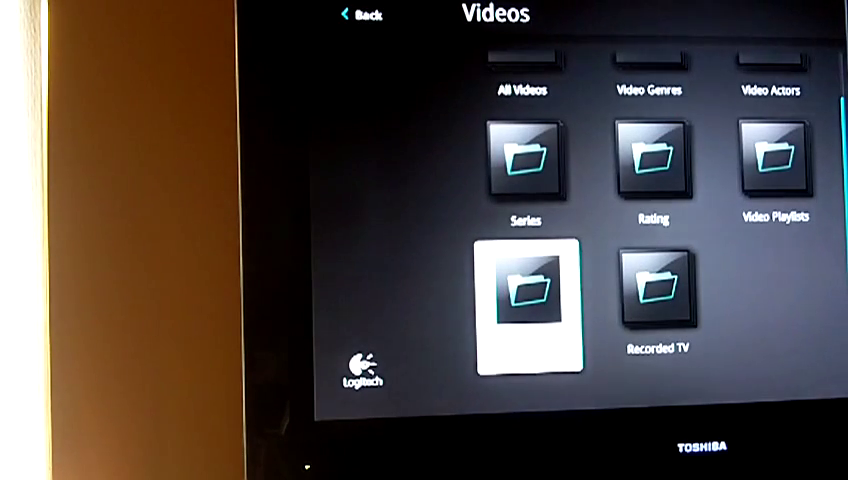
{"action": "left_click", "coordinate": [527, 297]}
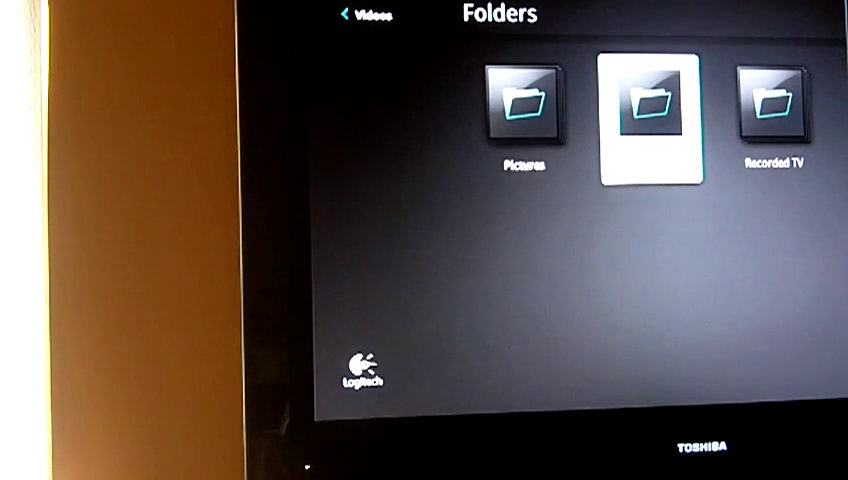
{"action": "left_click", "coordinate": [641, 105]}
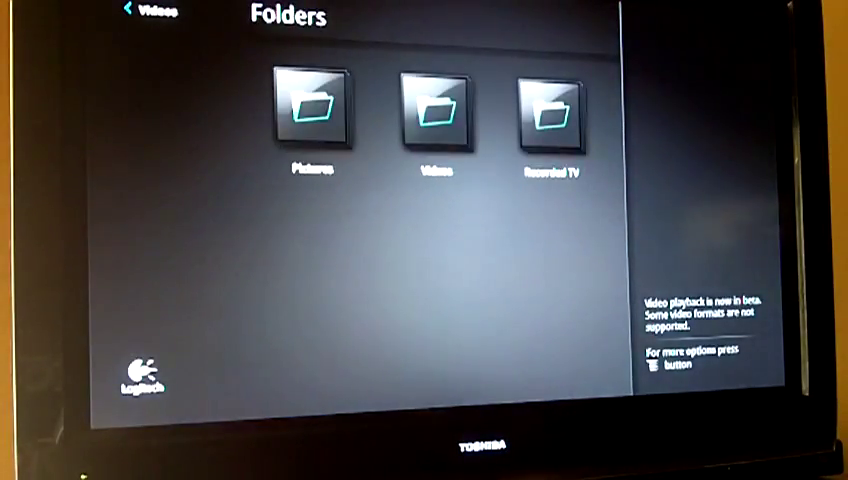
Step: Go back to the top-level PC library and open the Pictures collection
{"action": "left_click", "coordinate": [435, 110]}
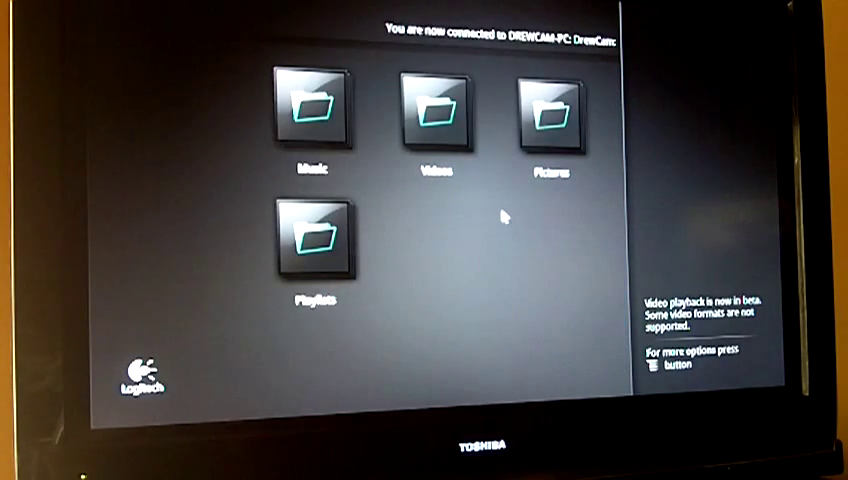
{"action": "mouse_move", "coordinate": [580, 135]}
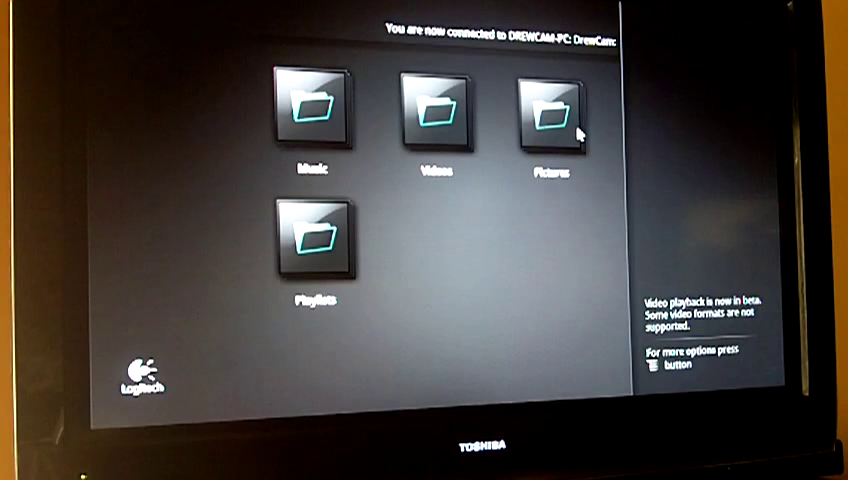
{"action": "left_click", "coordinate": [550, 120]}
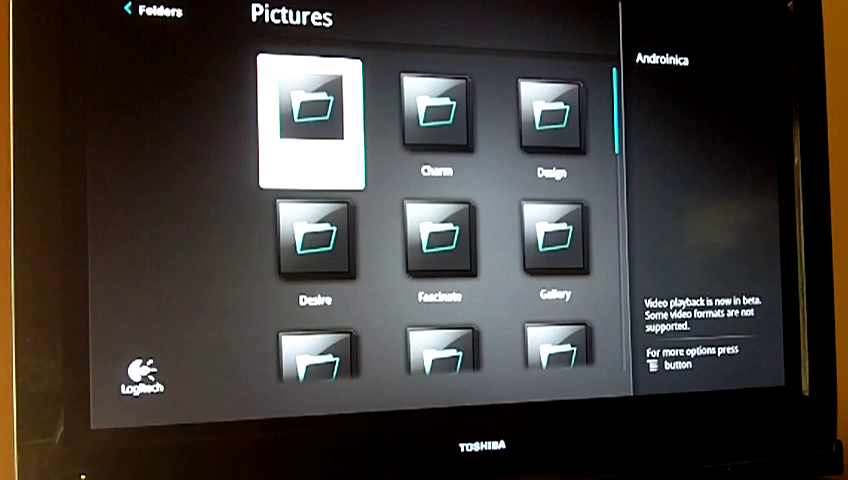
Step: Open the Androinica album and show photo 944_1530 full screen
{"action": "left_click", "coordinate": [311, 120]}
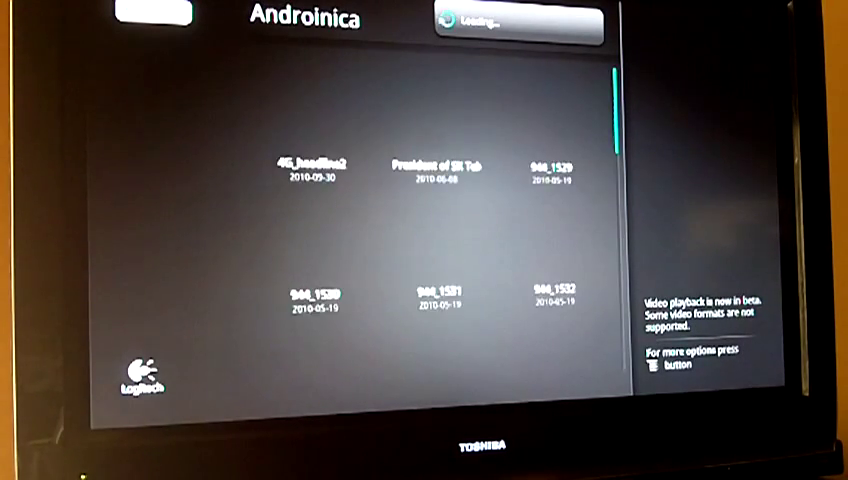
{"action": "left_click", "coordinate": [313, 165]}
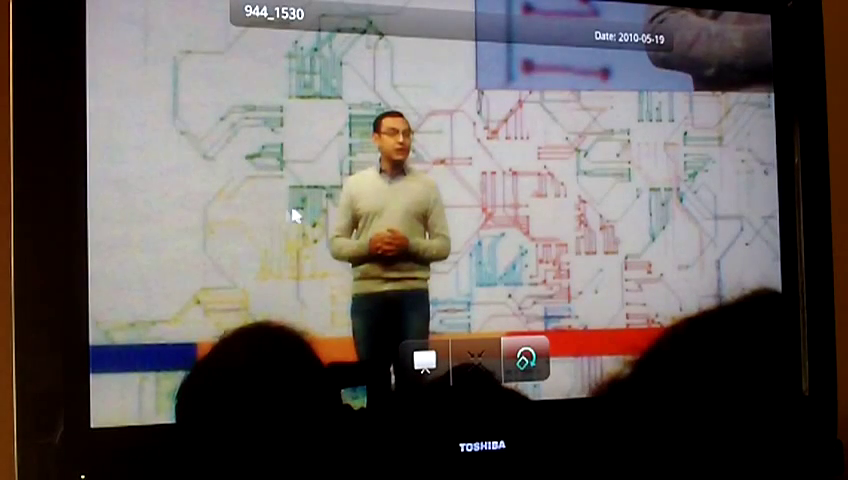
{"action": "mouse_move", "coordinate": [490, 368]}
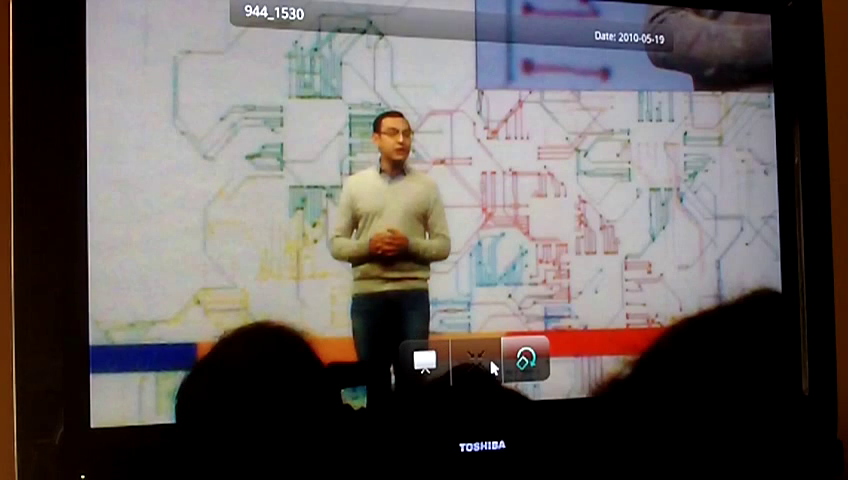